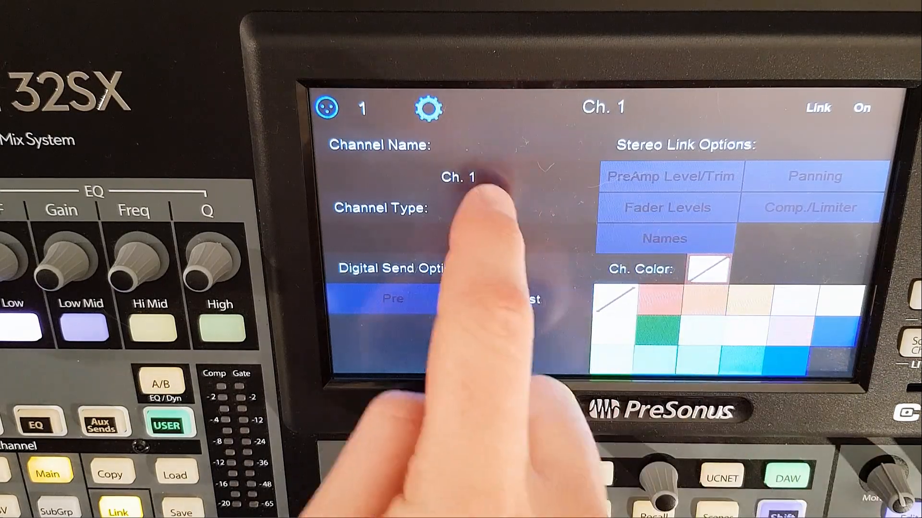
Step: Name channel 1 'PM2' via the on-screen keyboard and confirm it
click(458, 176)
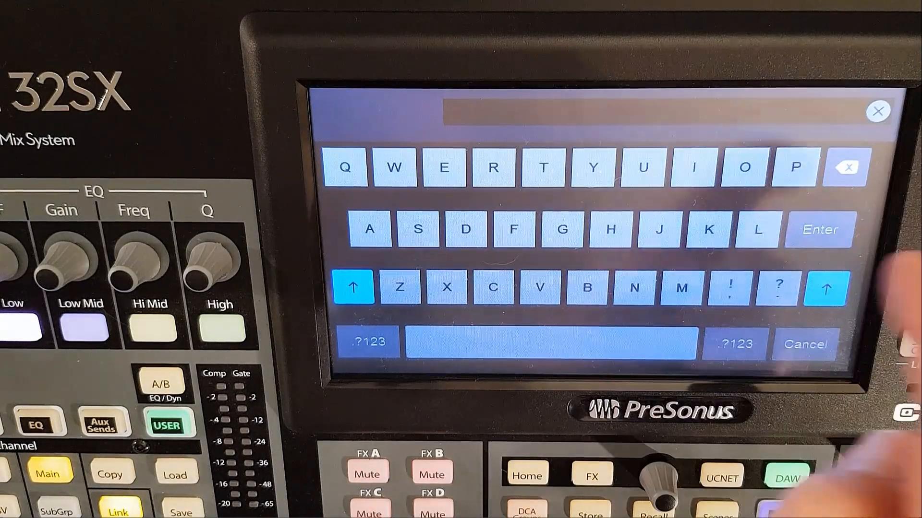
click(794, 167)
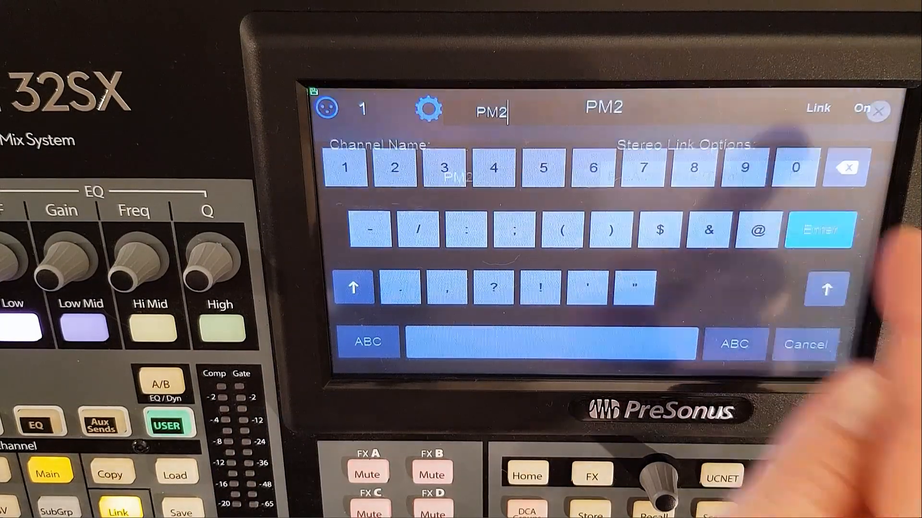
click(818, 230)
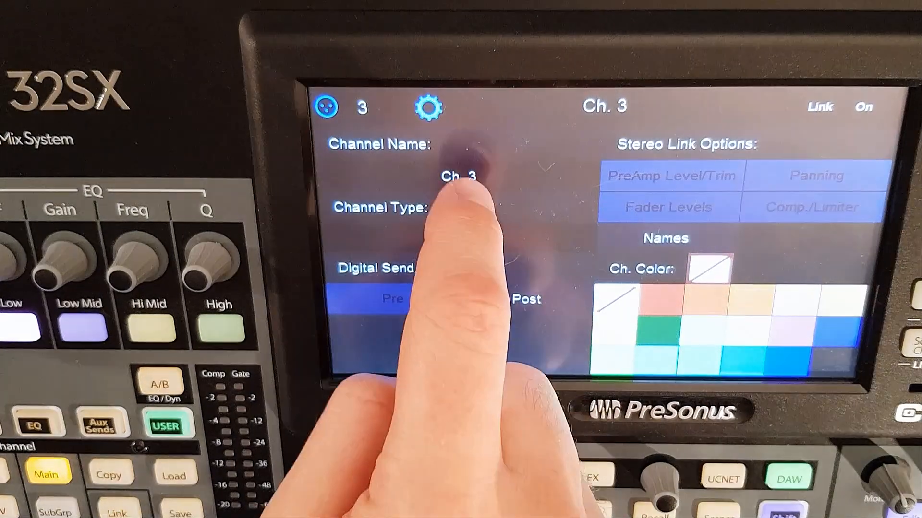
Step: Name channel 3 'PX1', using the .?123 keys for the digit
click(458, 176)
text(PX)
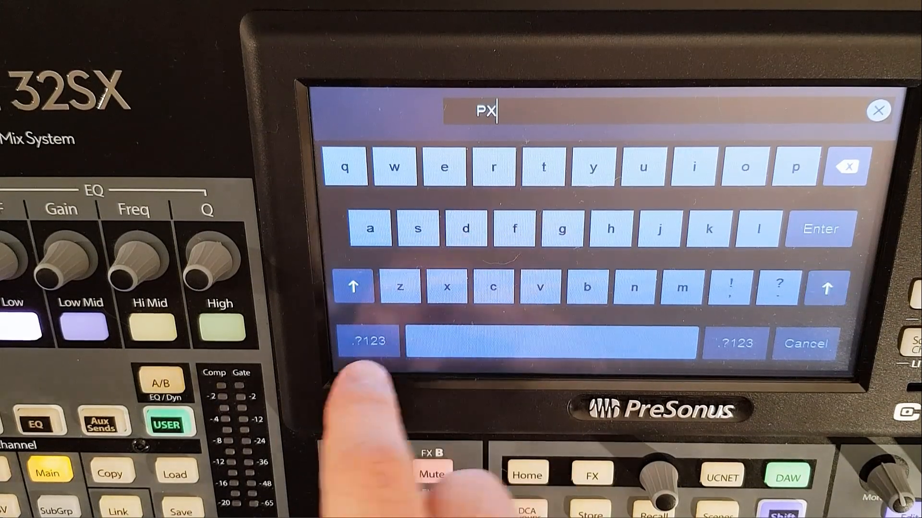
click(368, 342)
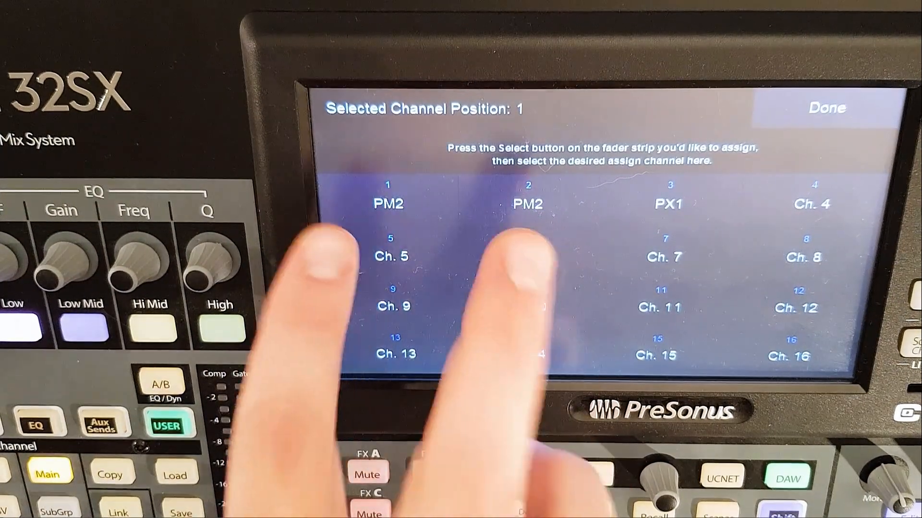
Step: Show the fader-strip assignment list with PM2 on 1–2 and PX1 on 3
click(388, 202)
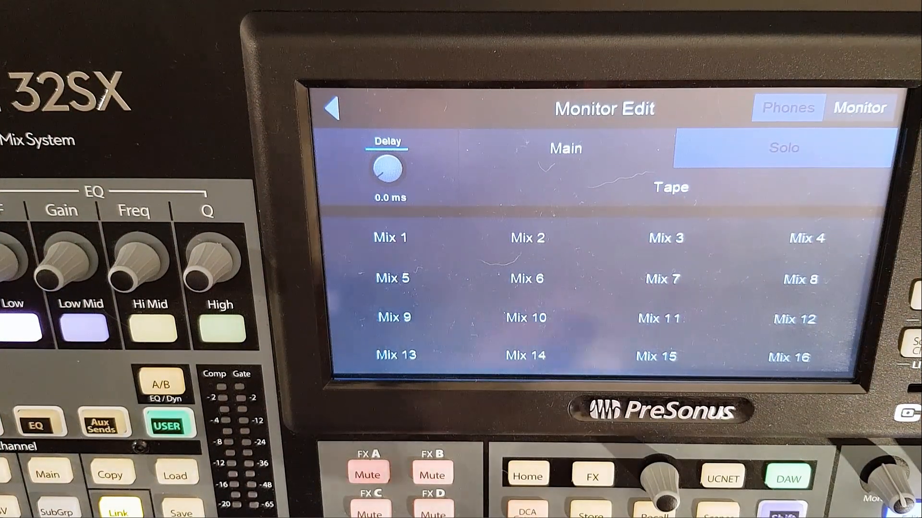
Step: Bring up Monitor Edit with the Mix 1–16 source choices
click(391, 238)
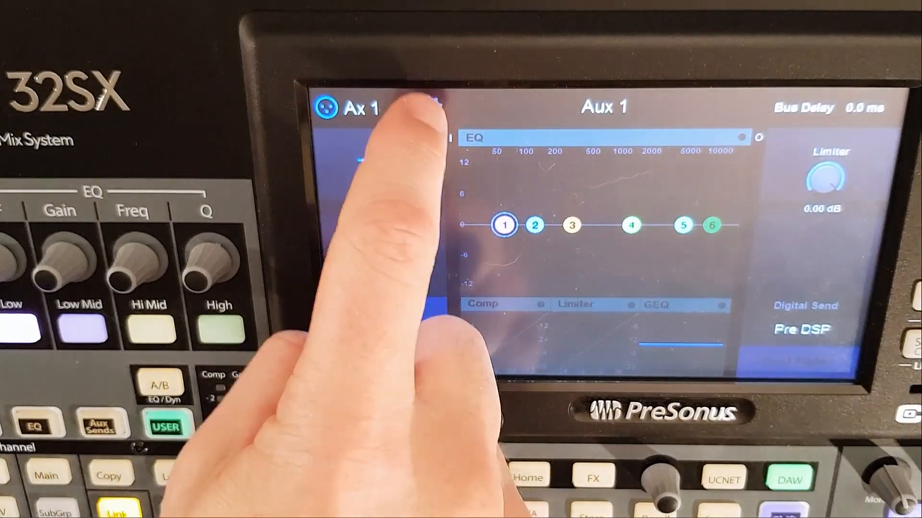
Step: Set the Aux 1 bus pre mode to Pre2 in its bus settings
click(429, 108)
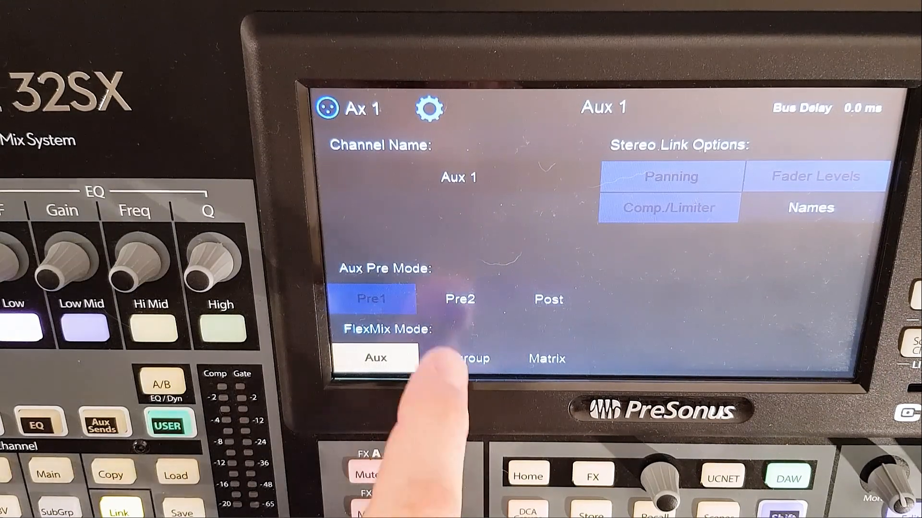
click(459, 298)
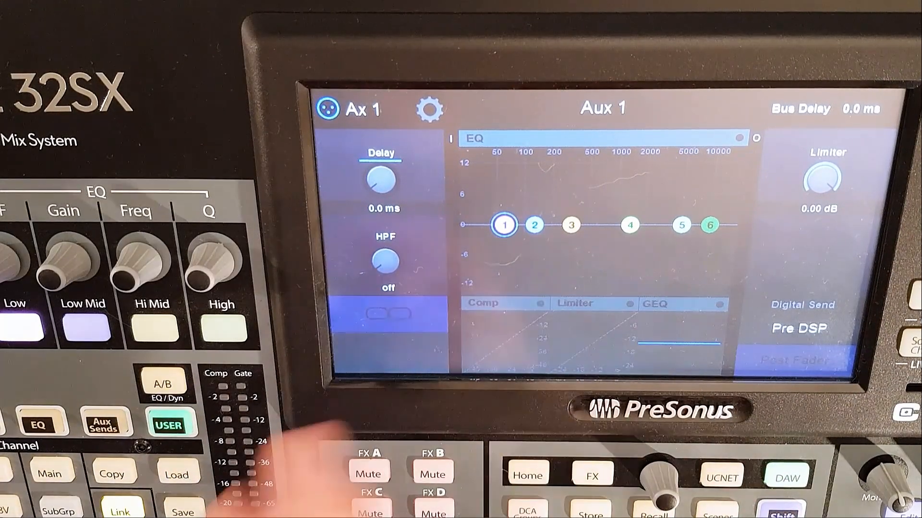
mouse_move(324, 440)
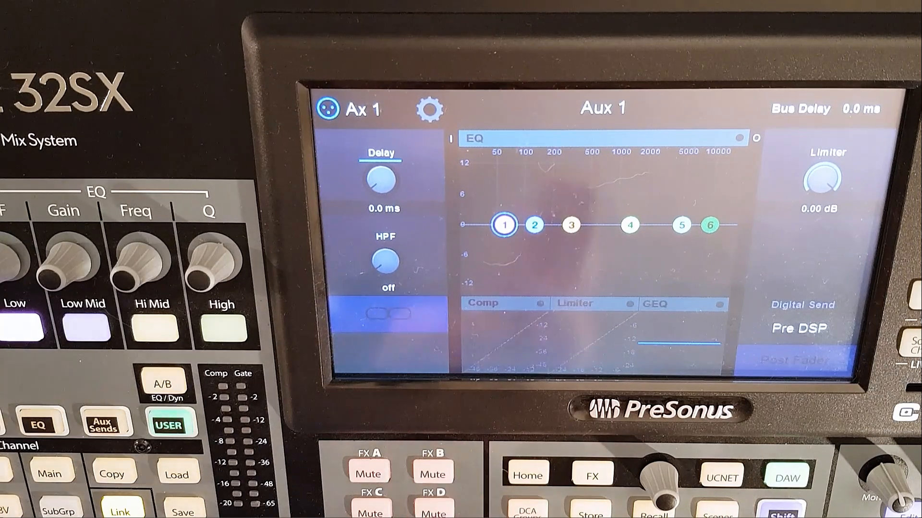